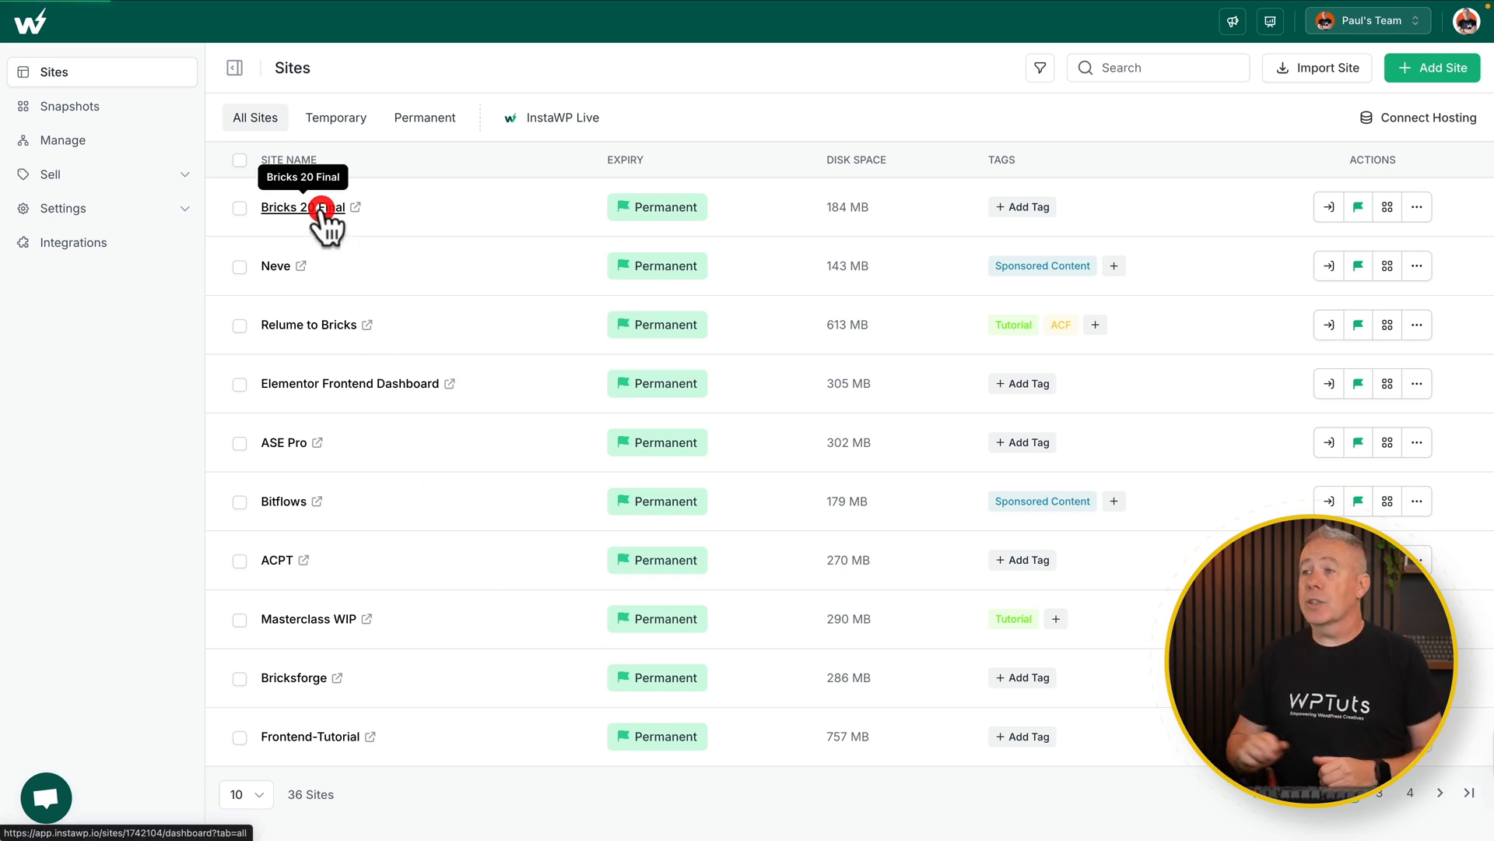
Step: Show the Local Mount page for the Bricks 20 Final site
click(283, 207)
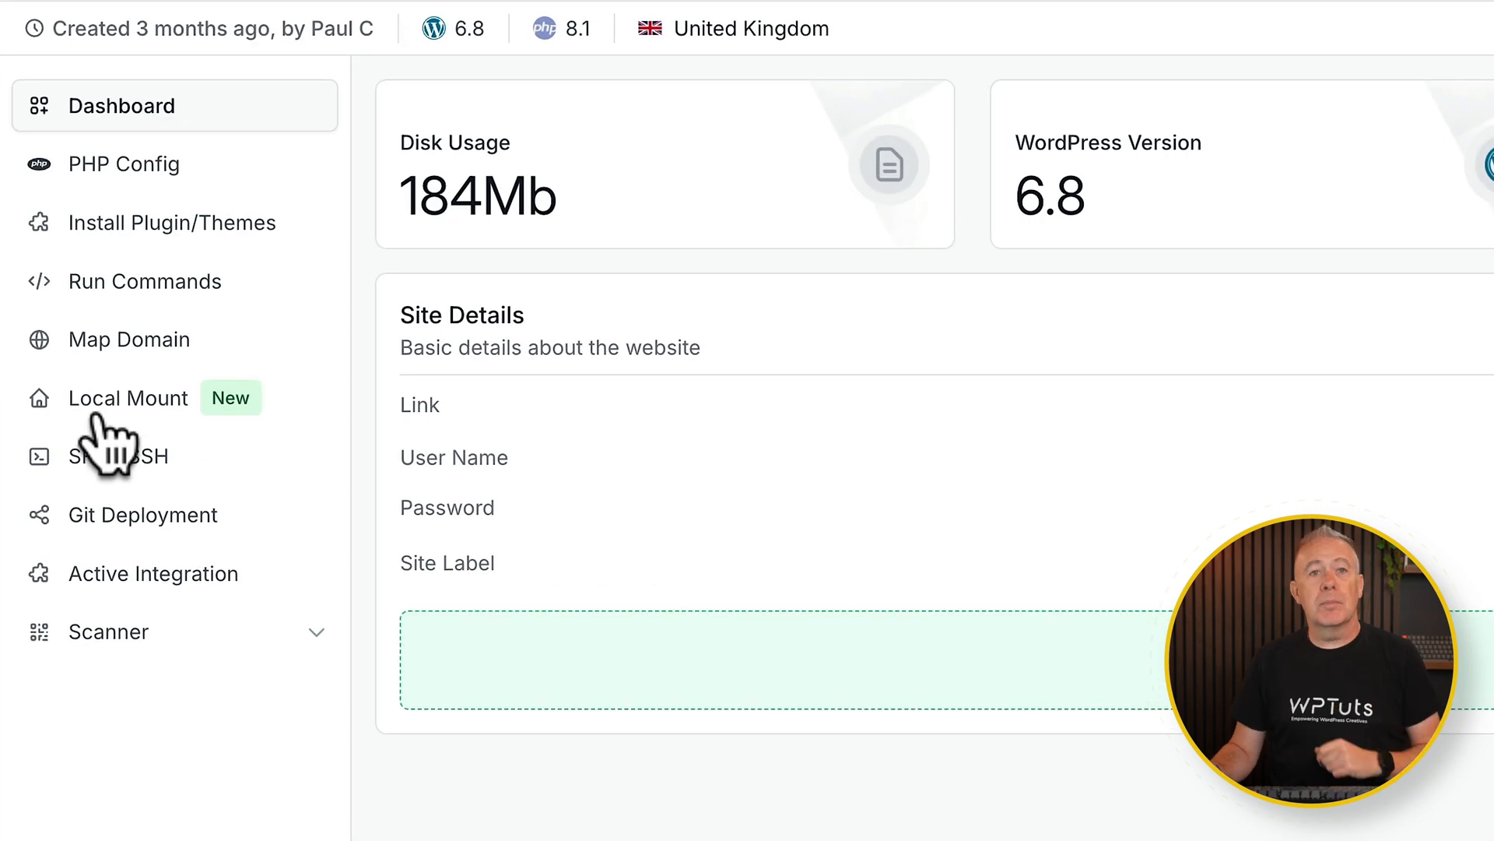
click(129, 397)
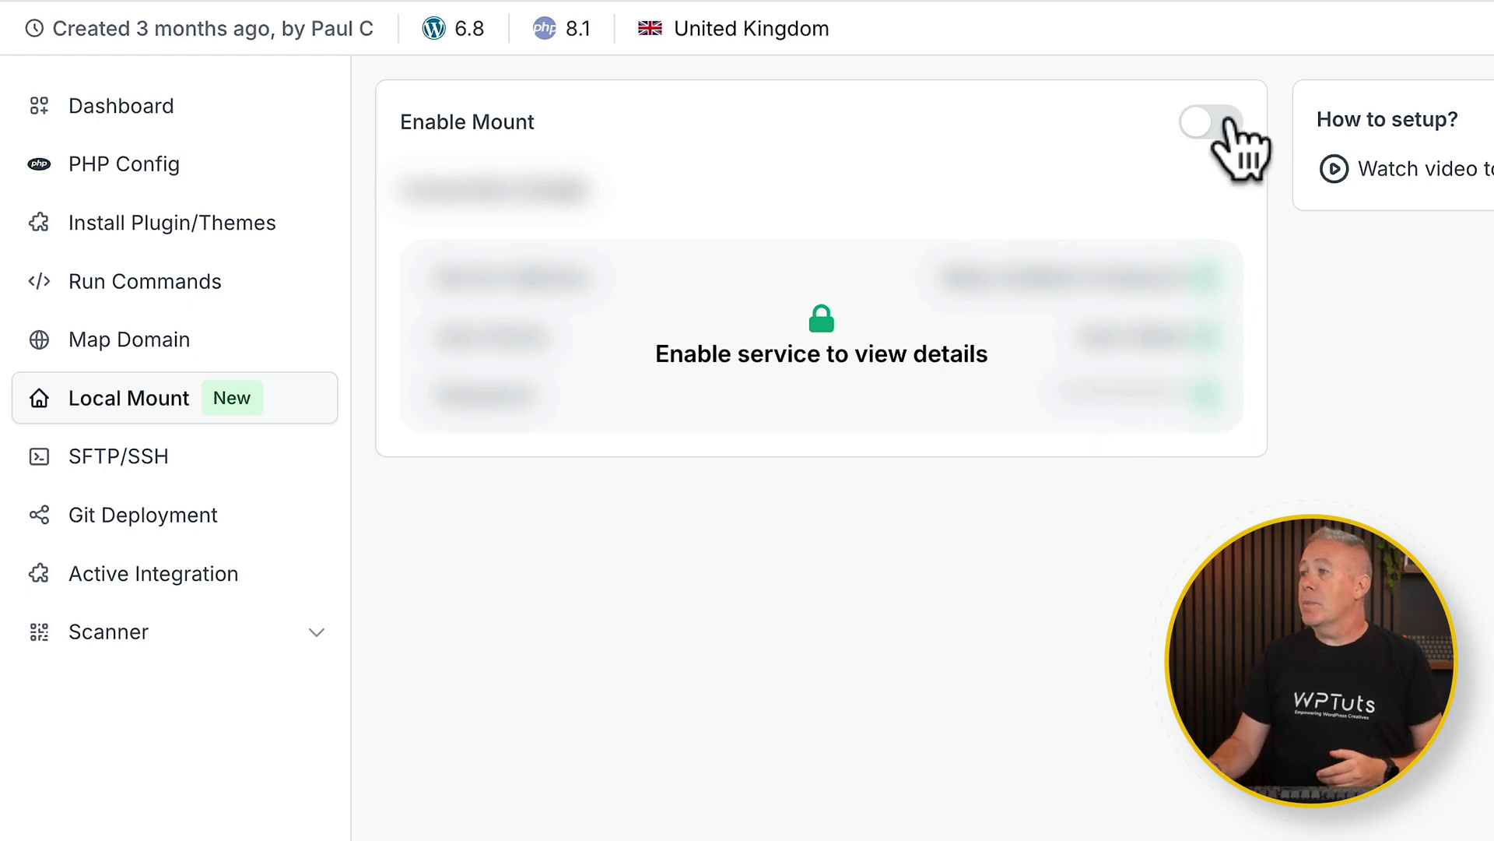
Step: Turn on Enable Mount to reveal the server address, user name and password
click(1206, 119)
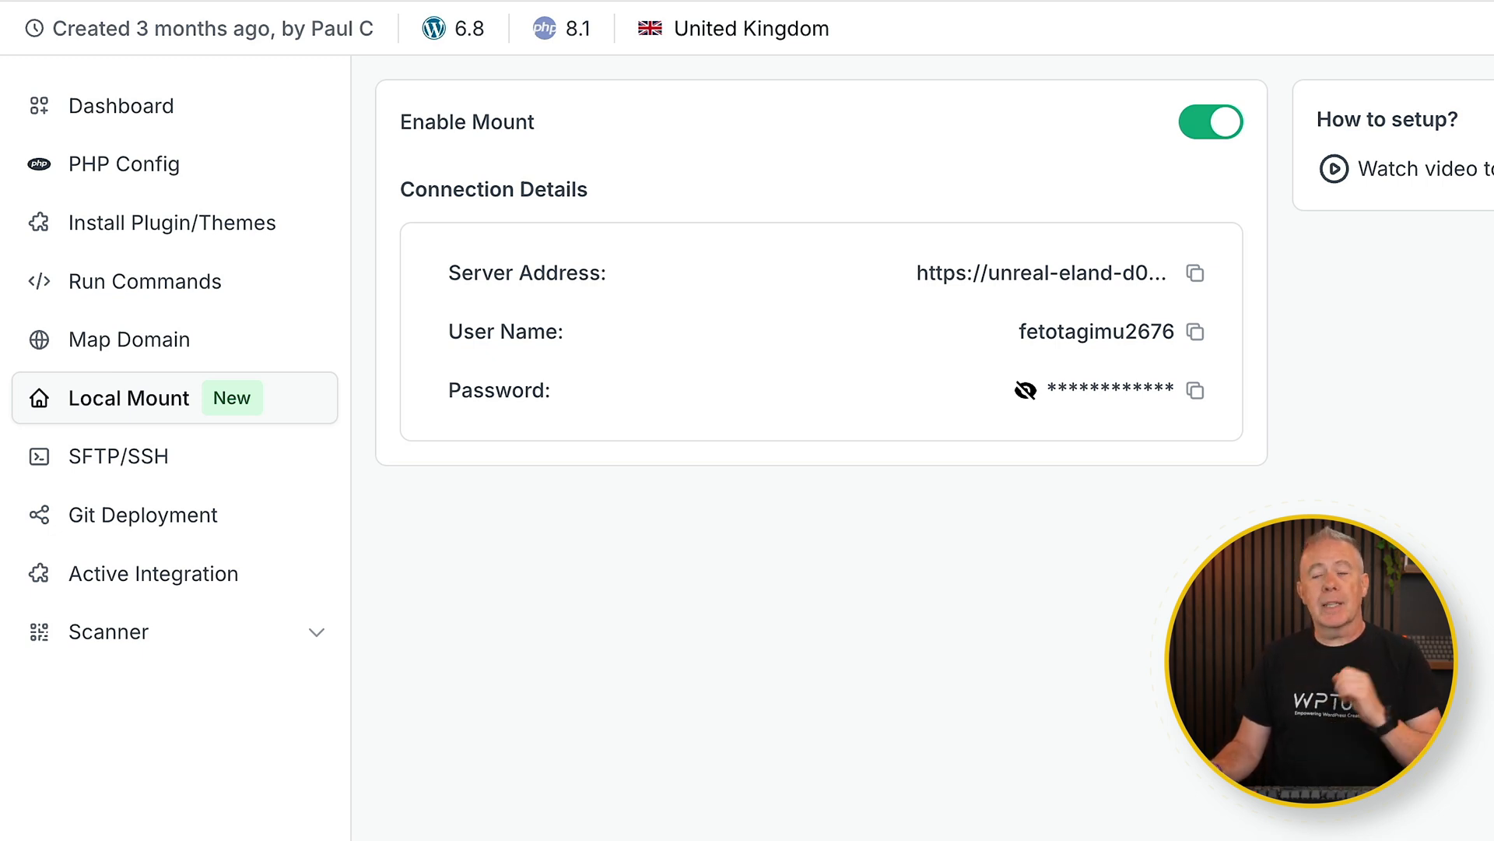
mouse_move(758, 427)
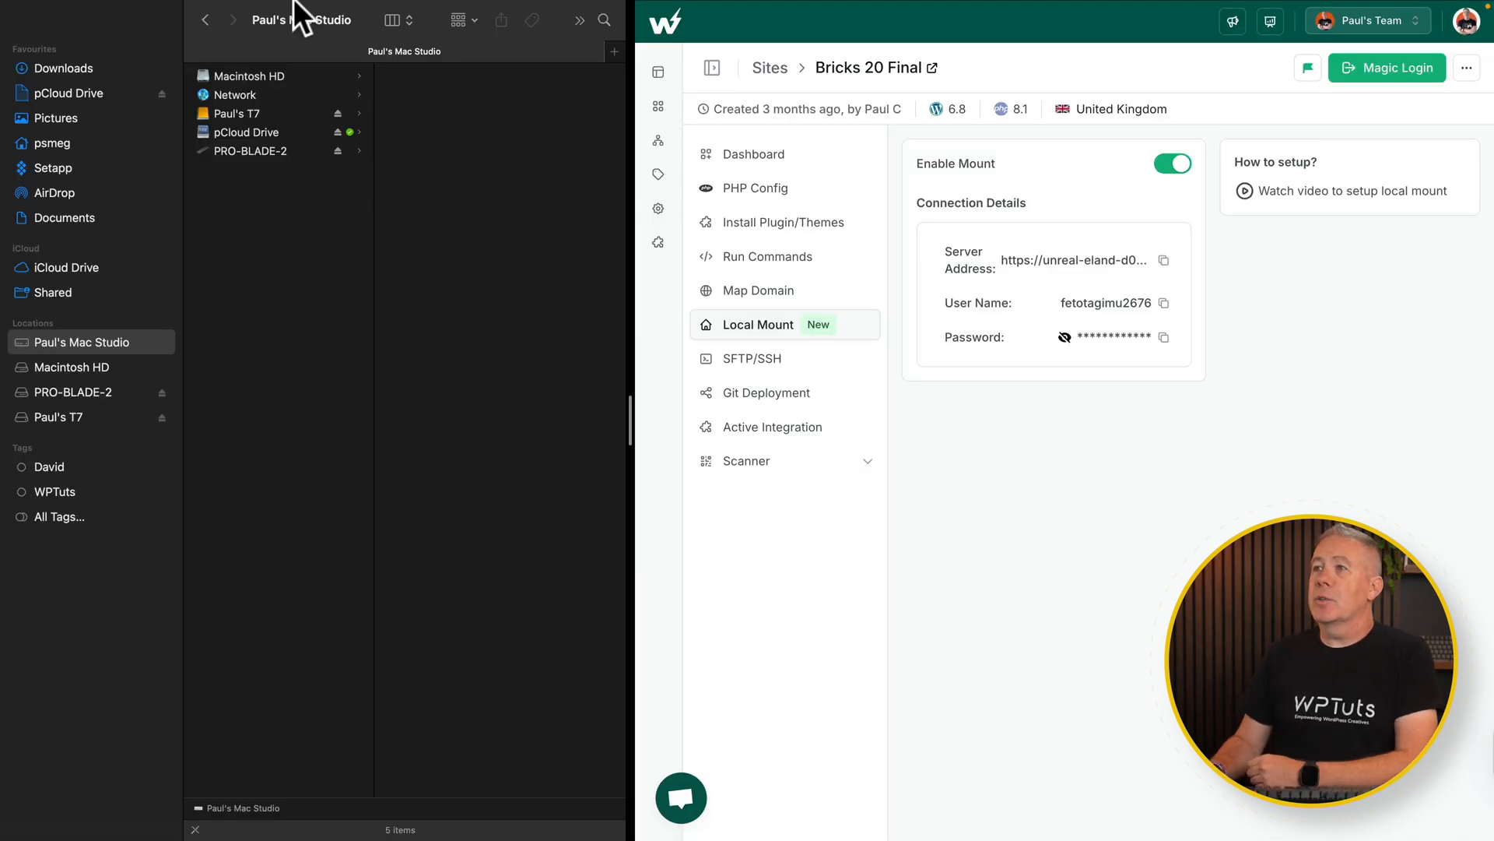
Step: Connect to the site's mount server address via Connect to Server and enter the credentials
click(203, 8)
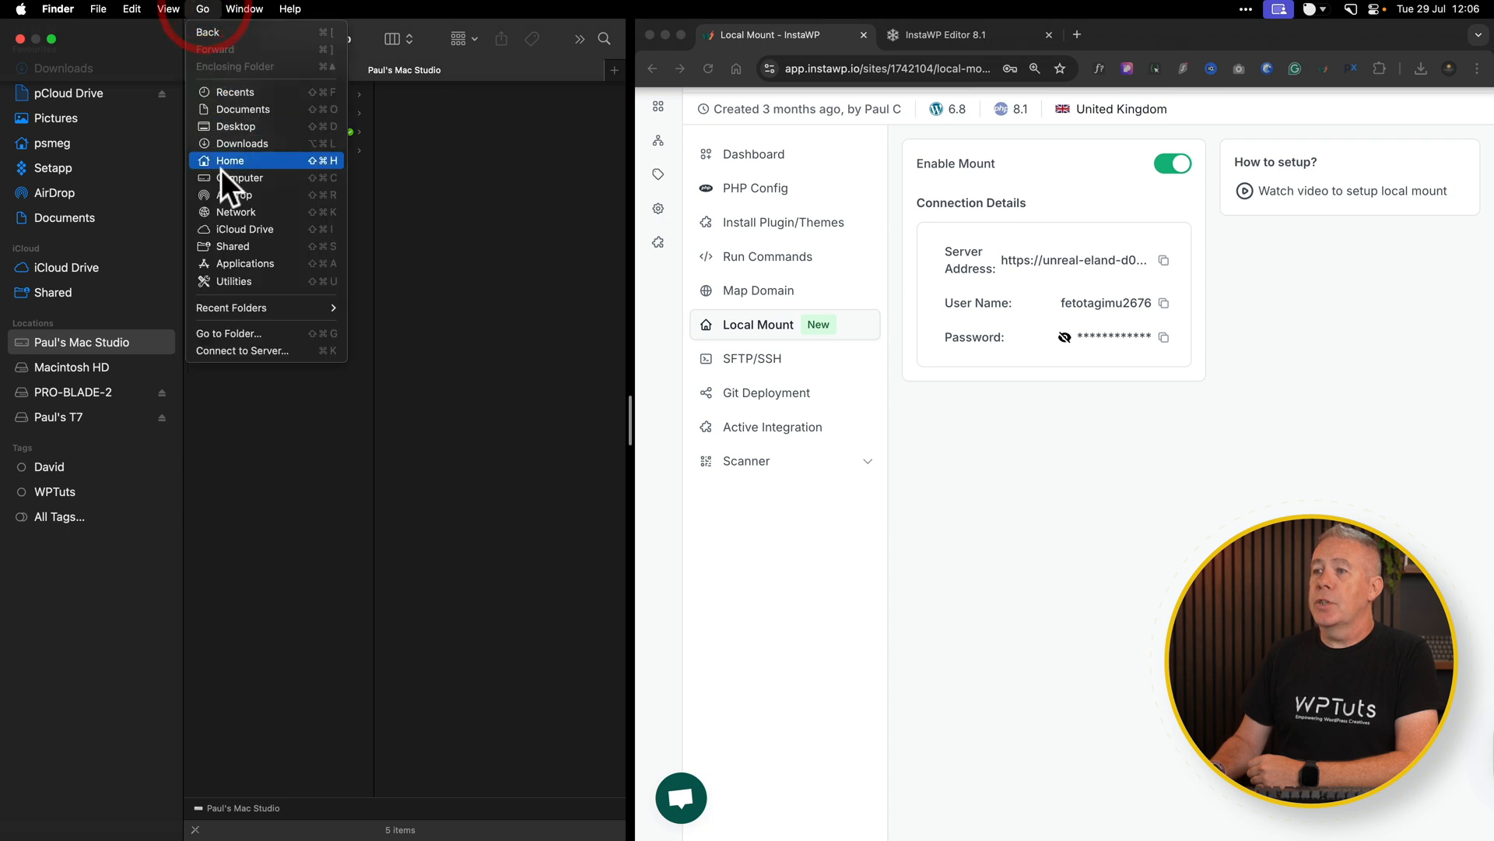
click(245, 177)
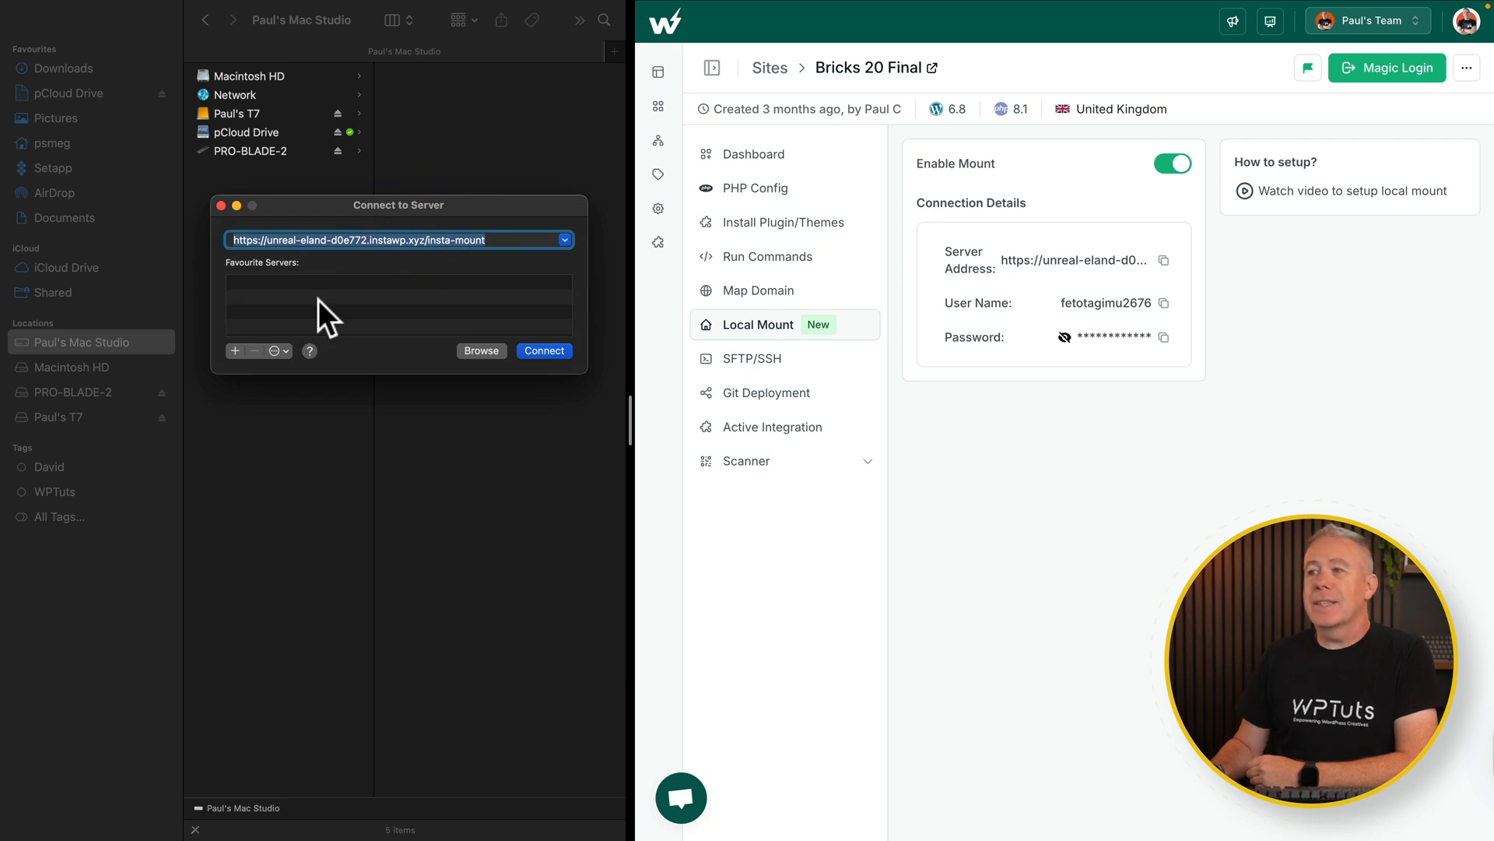
mouse_move(1051, 268)
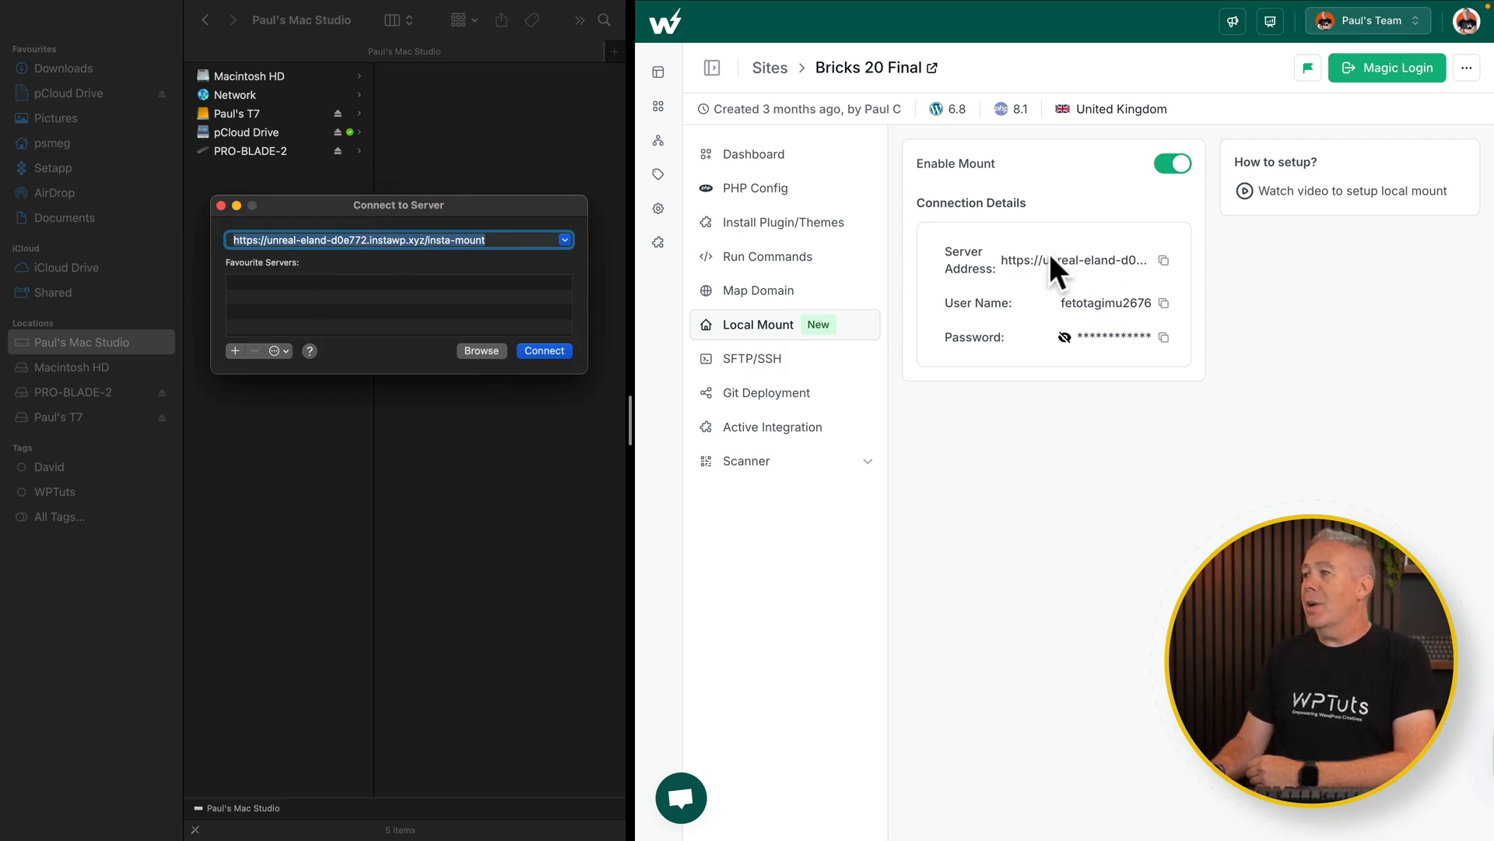
mouse_move(1172, 270)
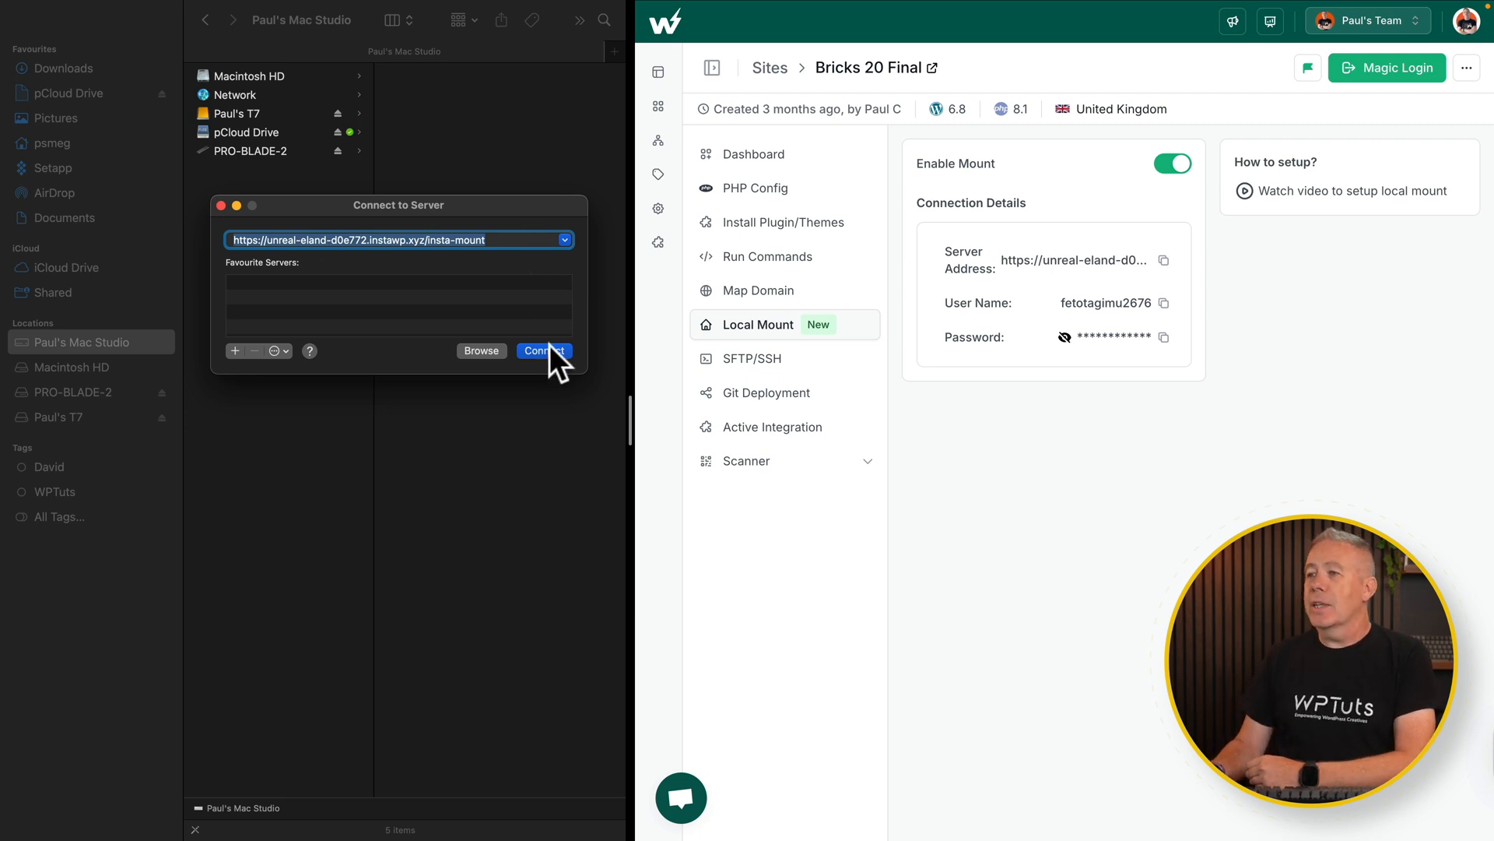
click(545, 351)
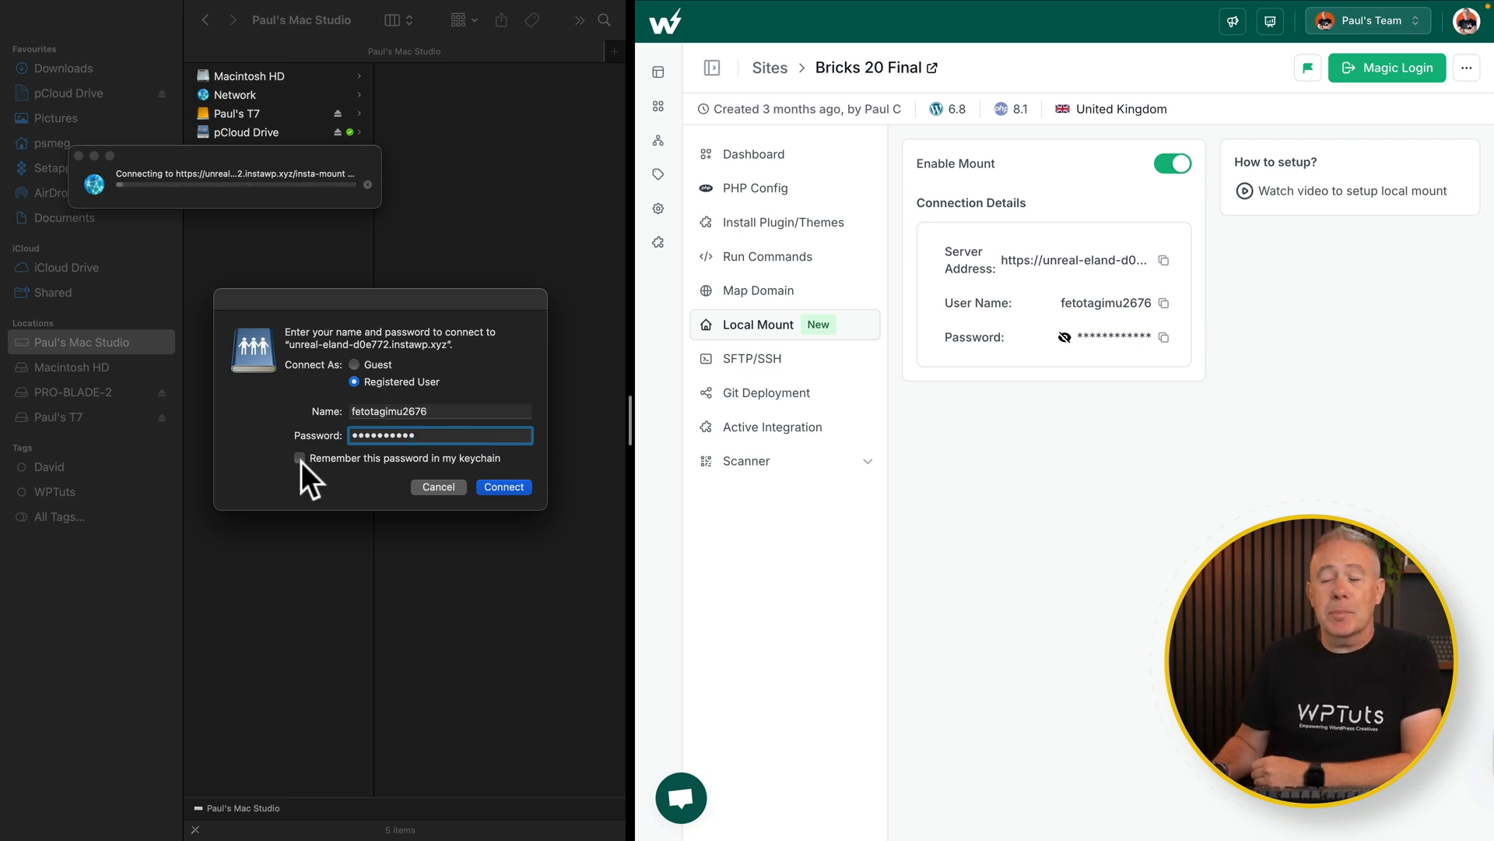
Step: Log in to the site mount, remembering the password in the keychain
click(300, 459)
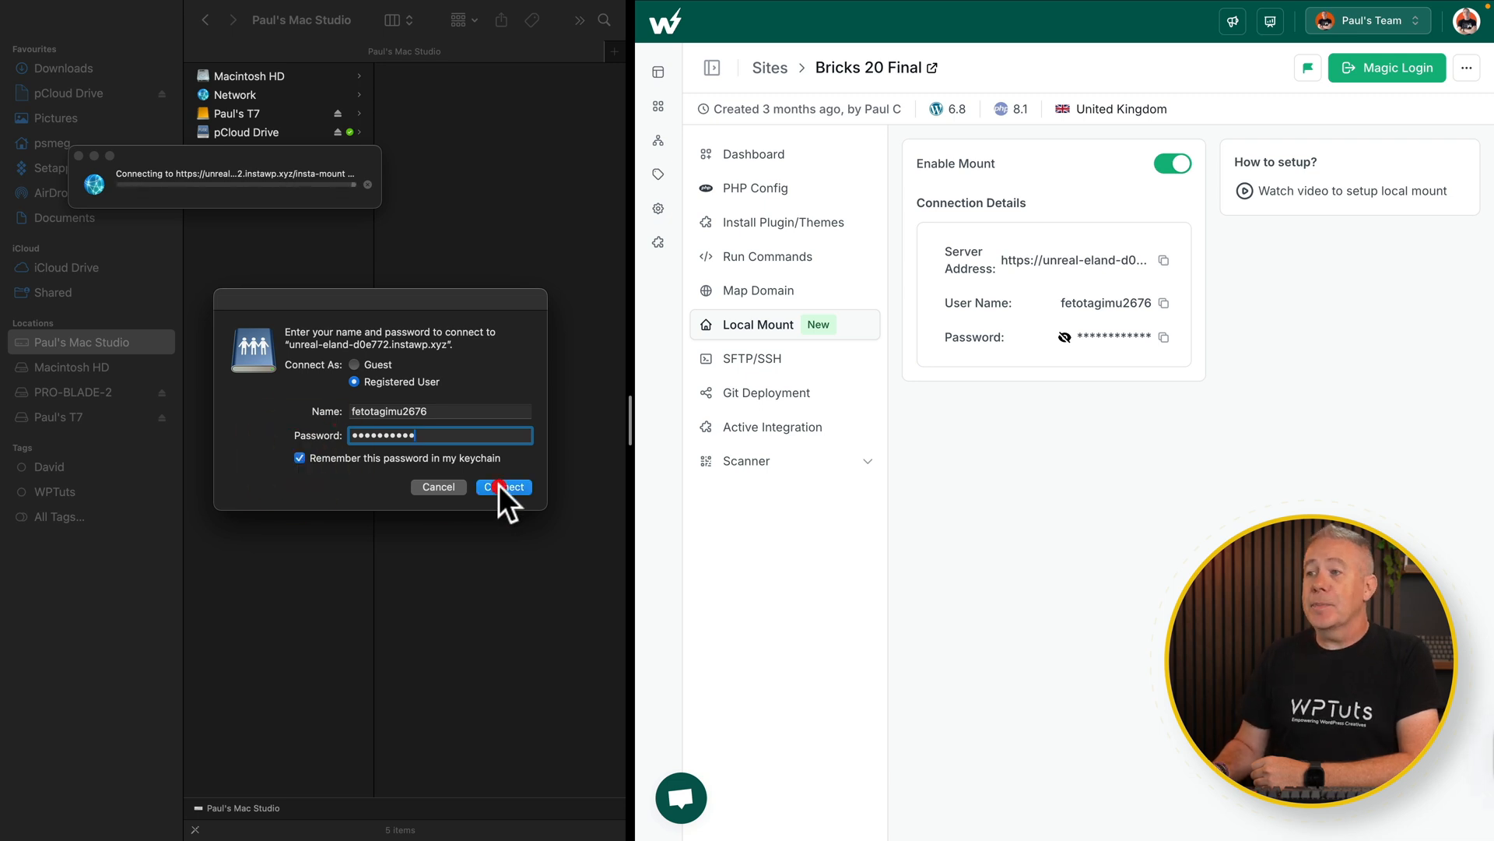
click(503, 486)
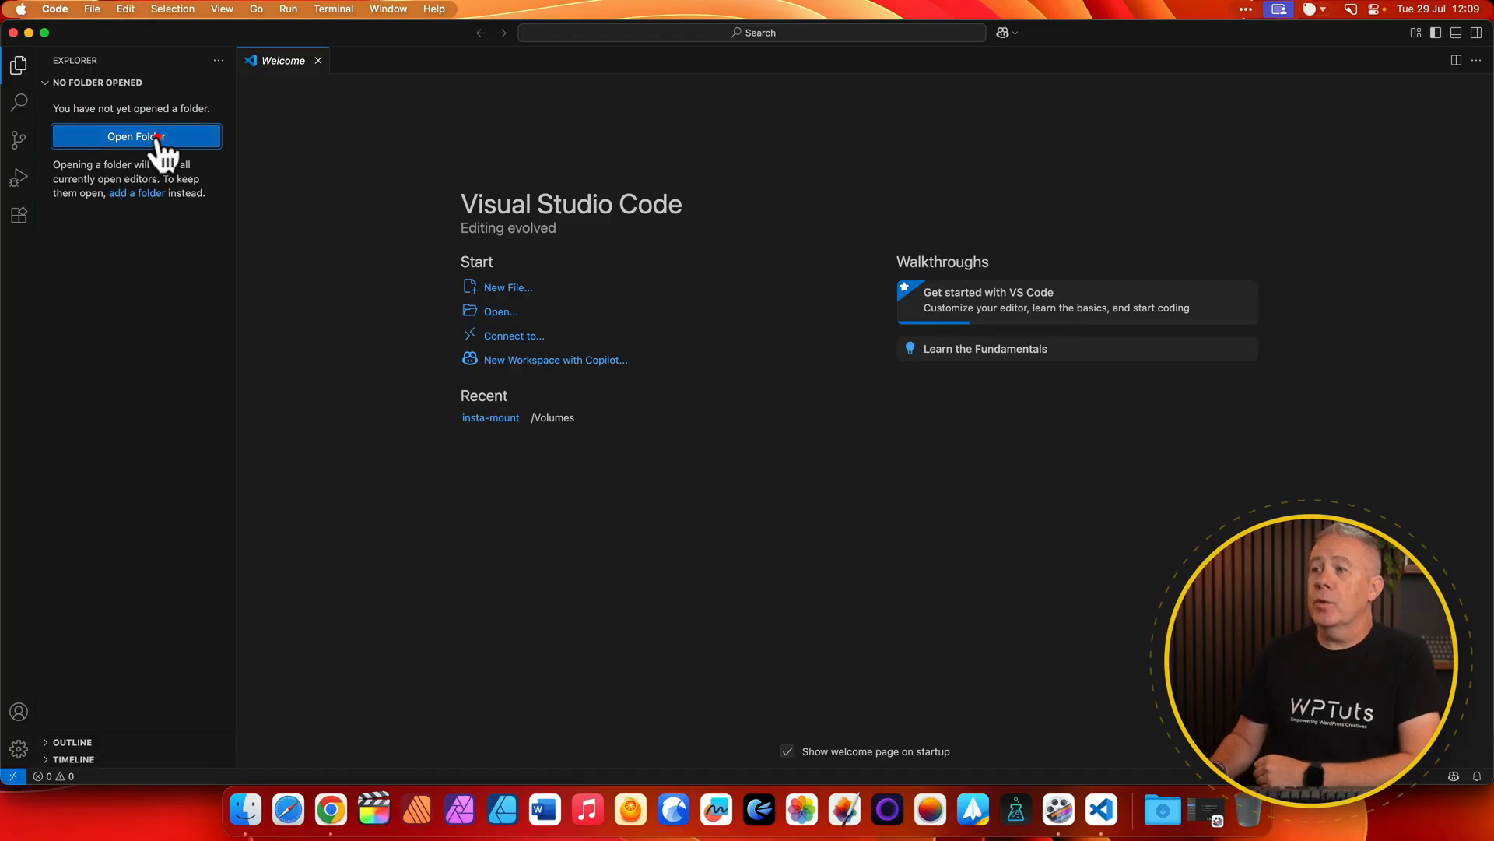
Step: Open the mounted unreal-eland volume as the insta-mount folder in VS Code
click(136, 136)
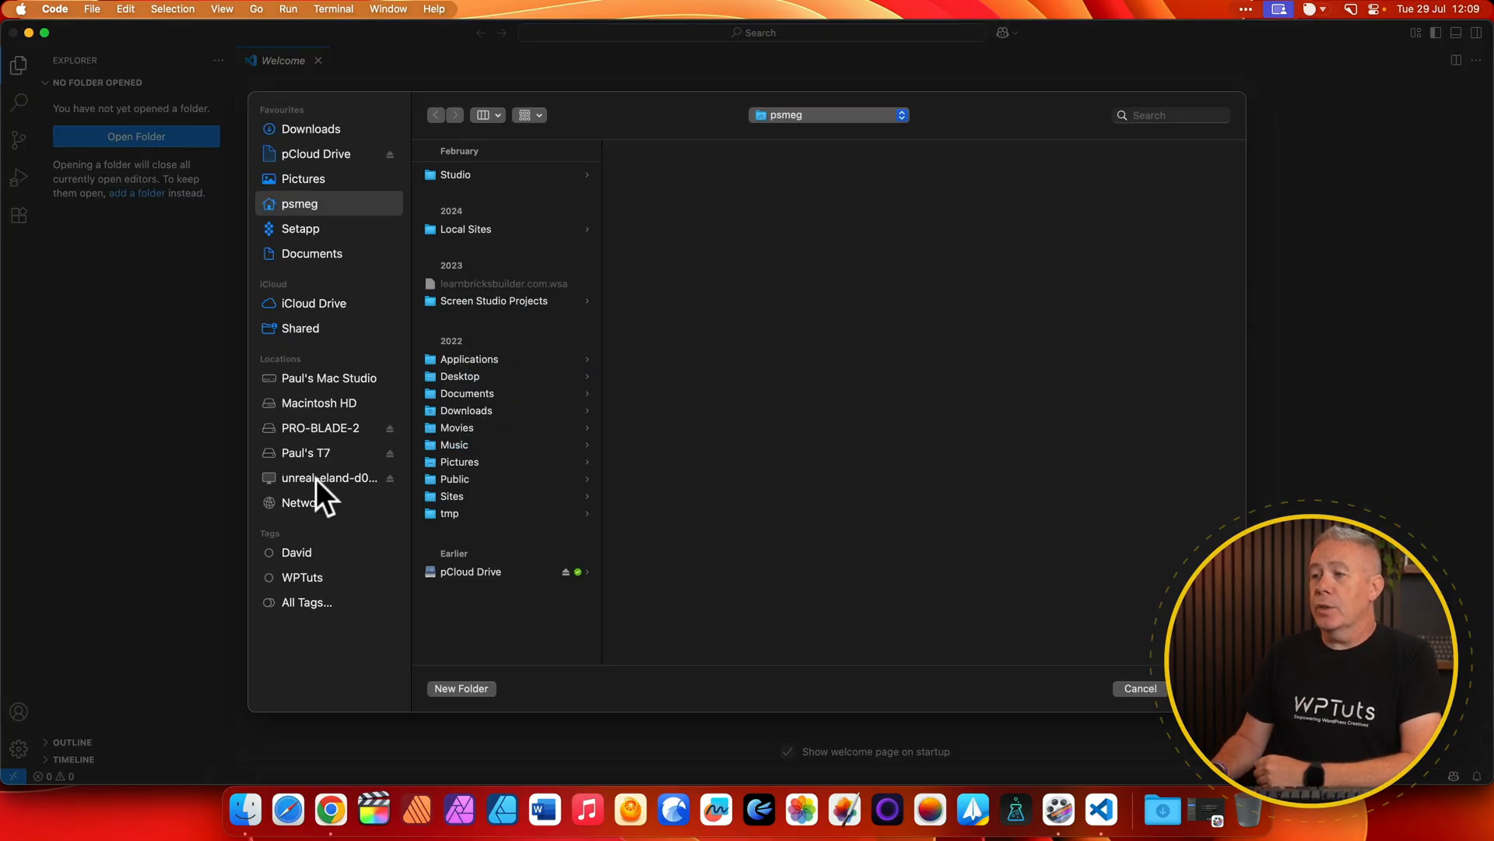
click(329, 478)
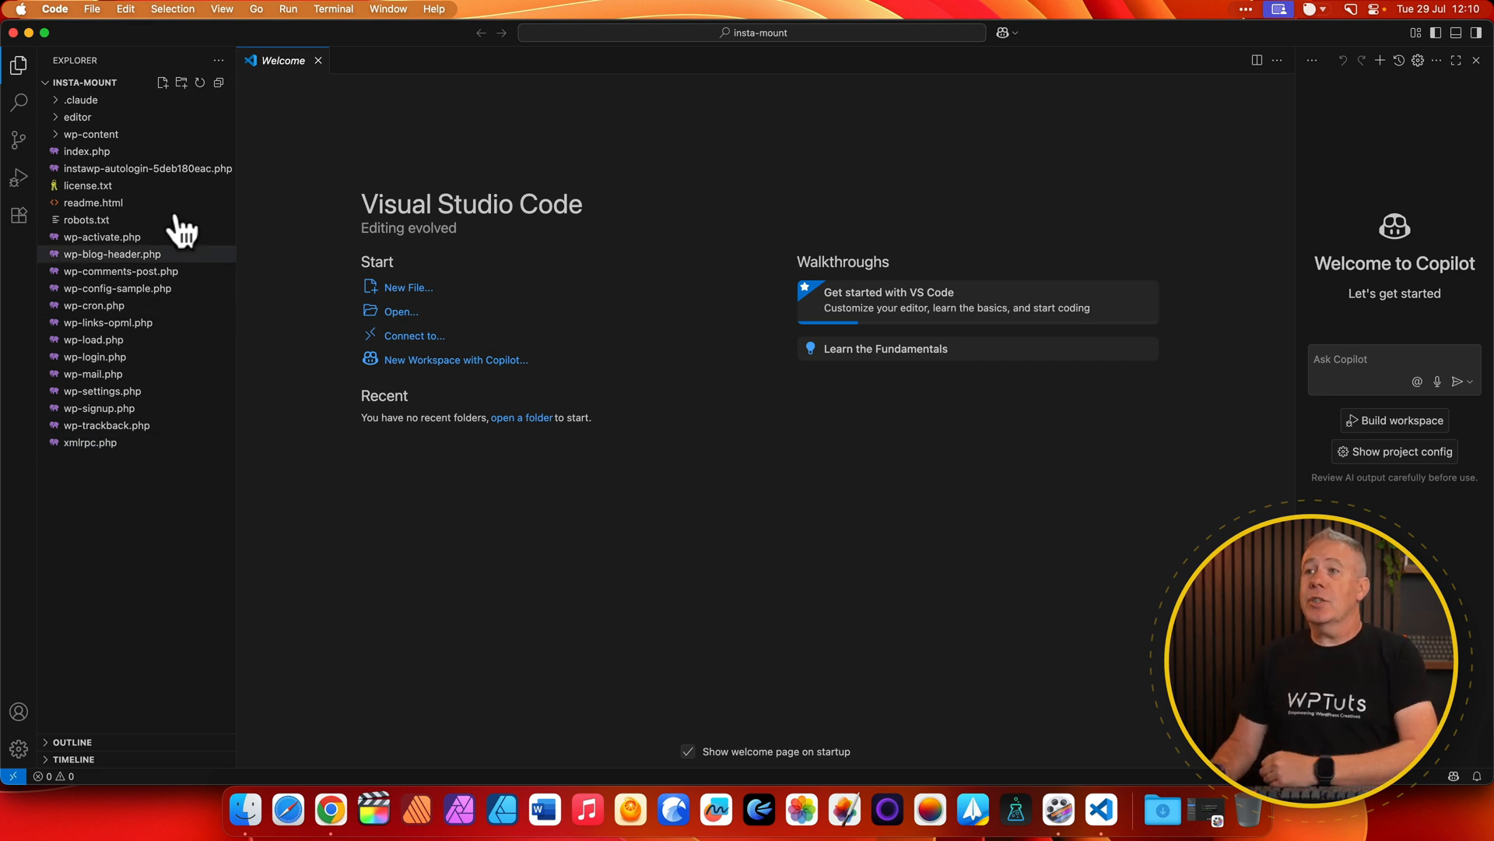
Step: Create REMOVE.php in the mounted folder root and open it in the editor
text(REMOVE.php)
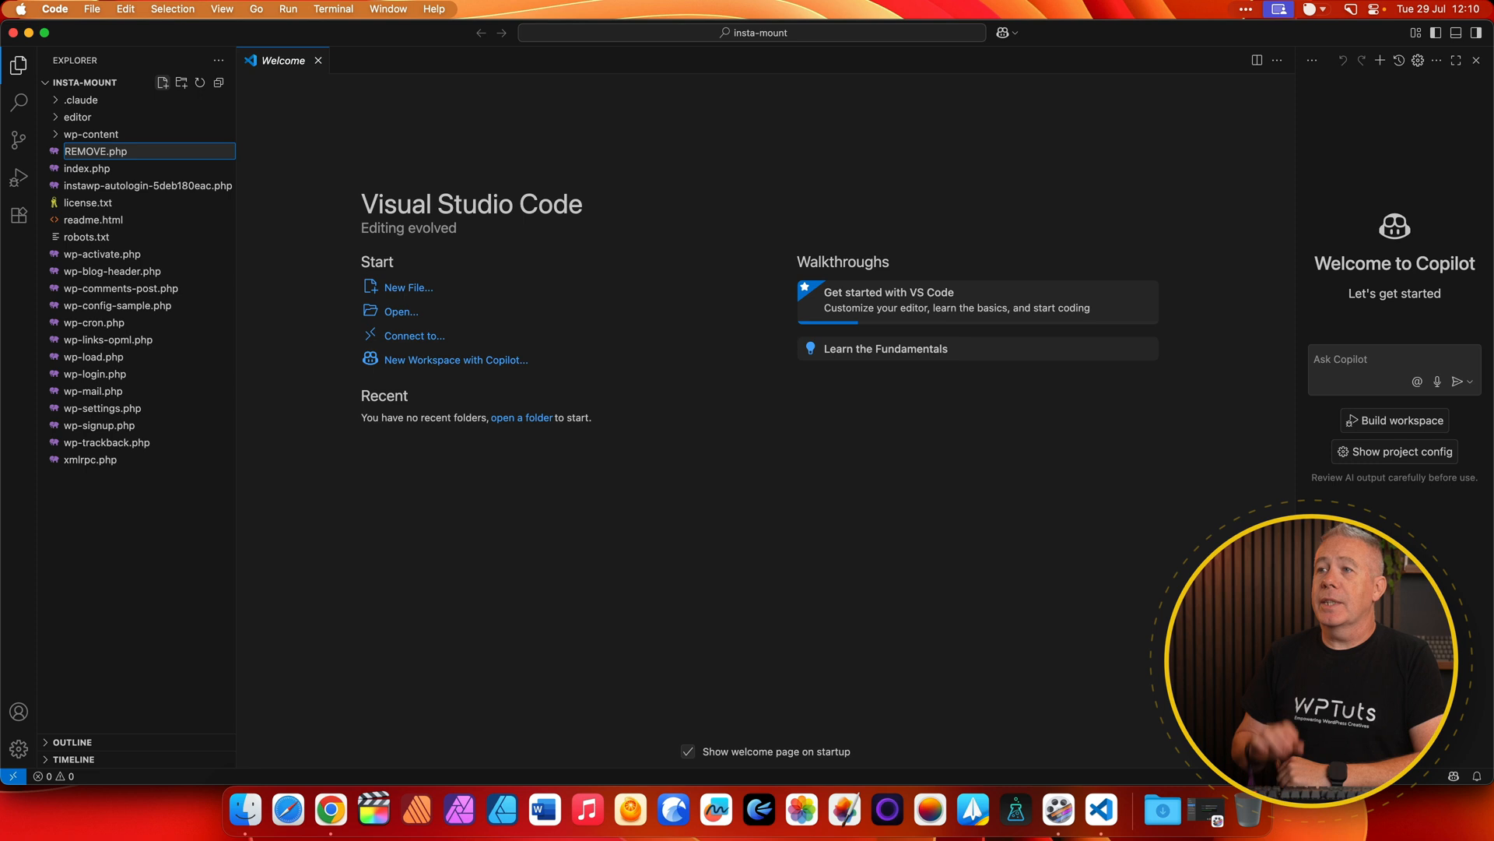
double_click(95, 151)
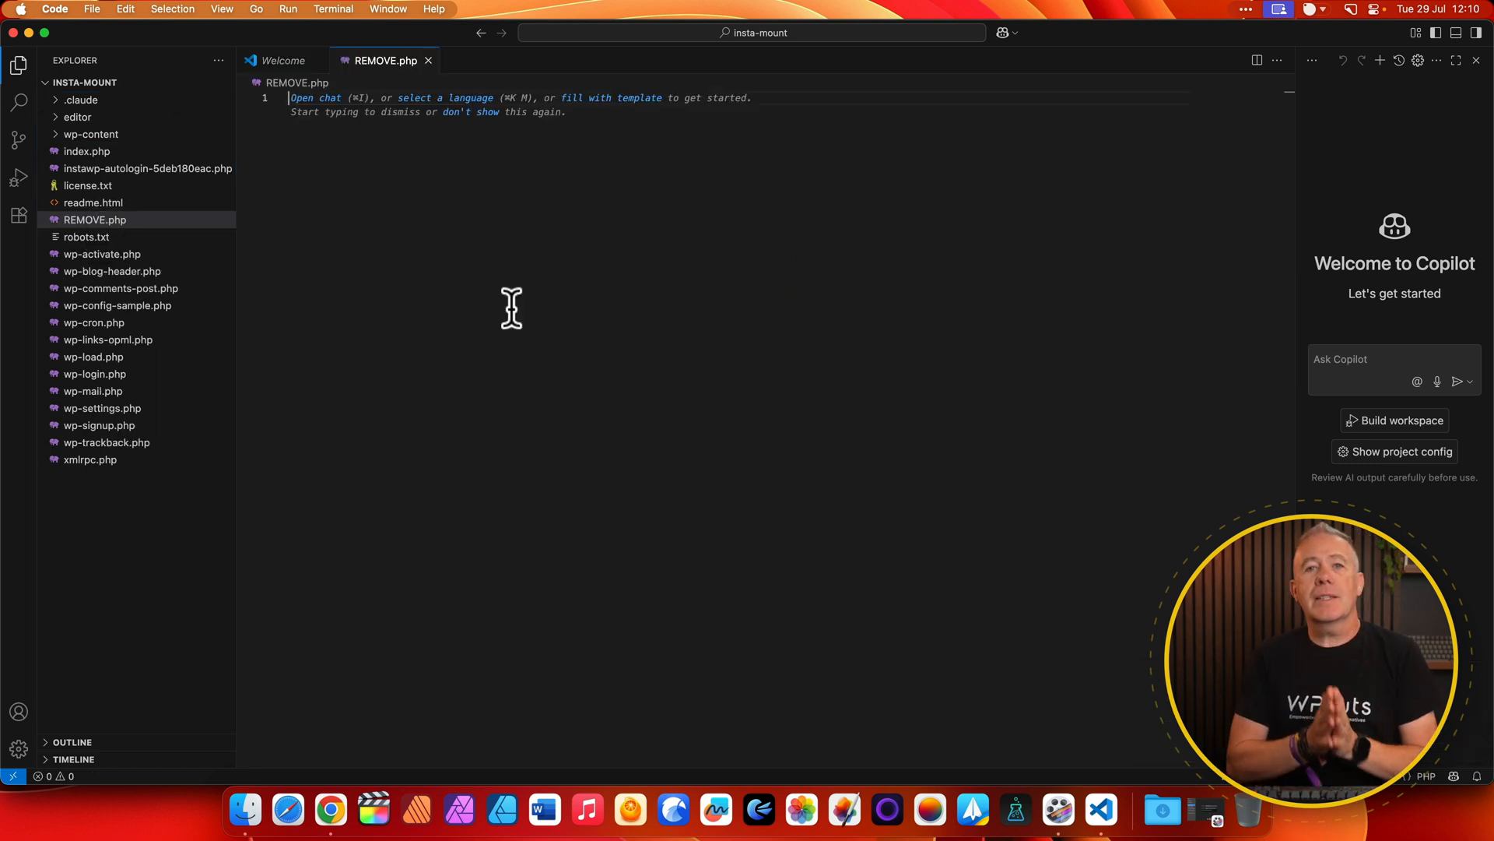
mouse_move(469, 124)
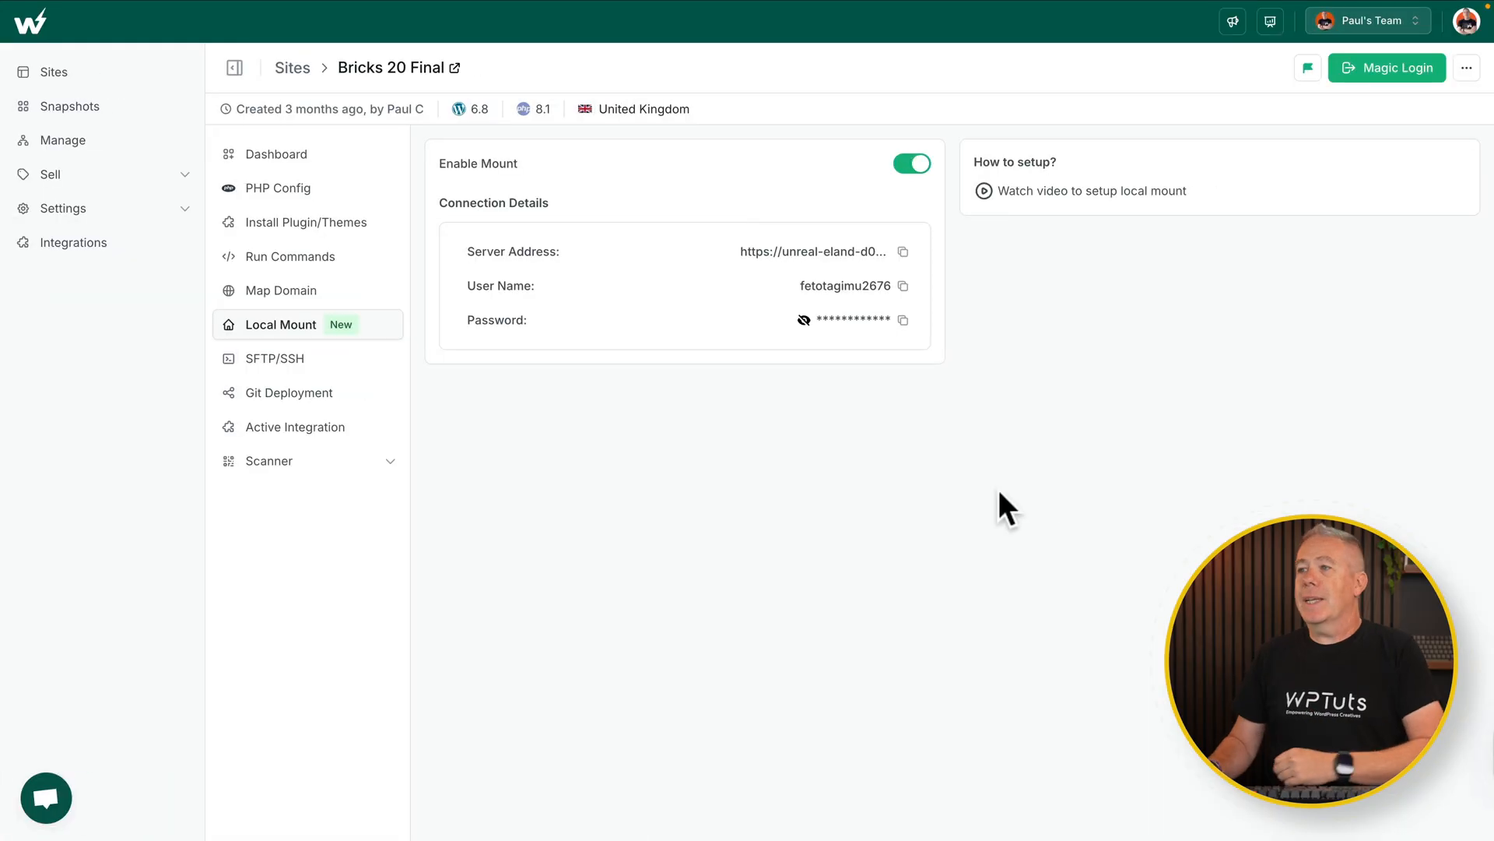
Step: Launch the site's Code Editor with WPCodeBox, showing REMOVE.php in the root files
click(1468, 67)
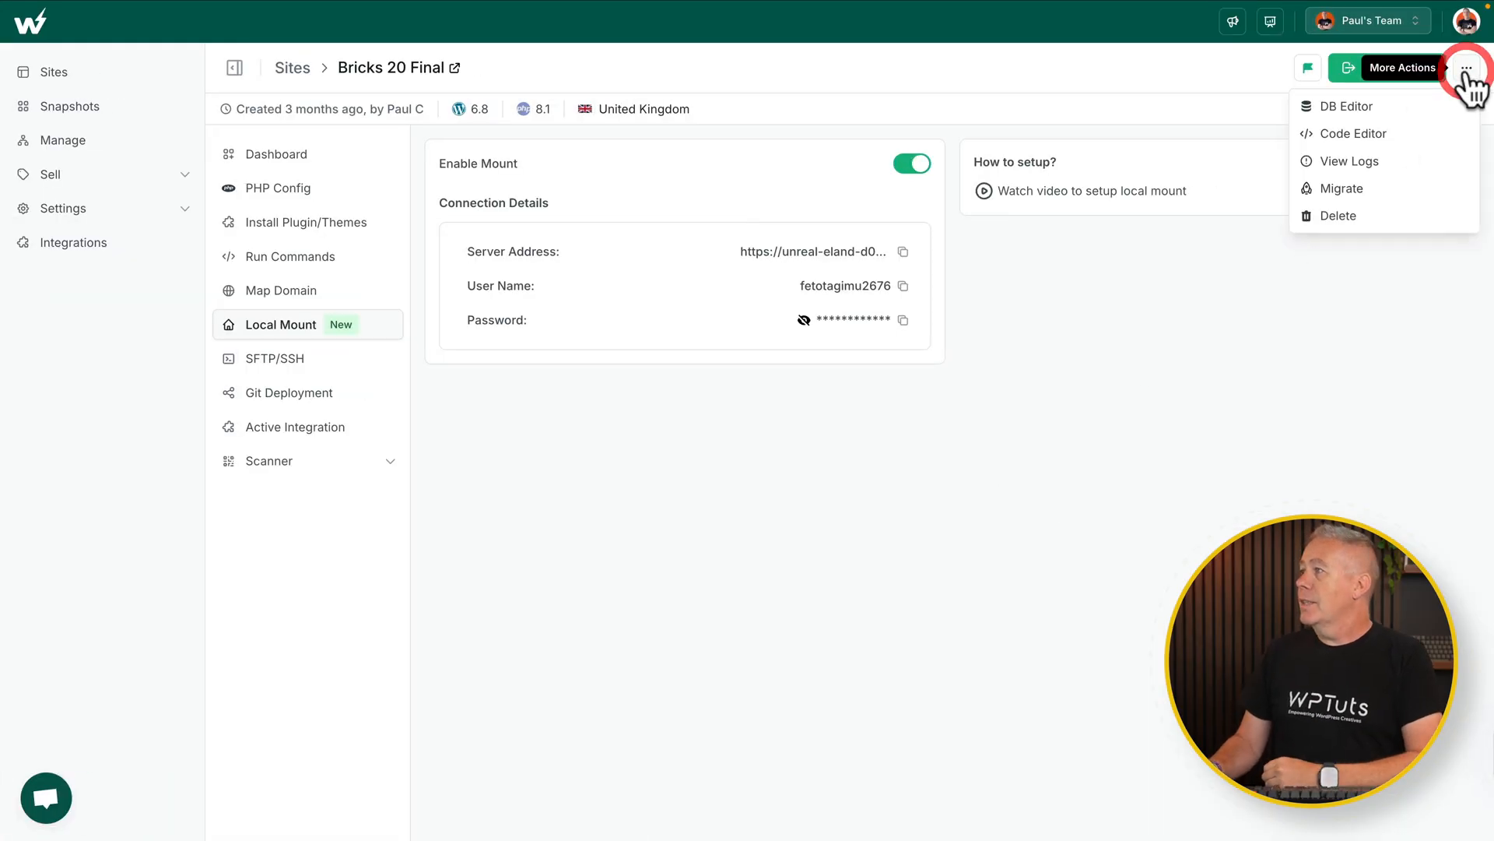
click(1354, 134)
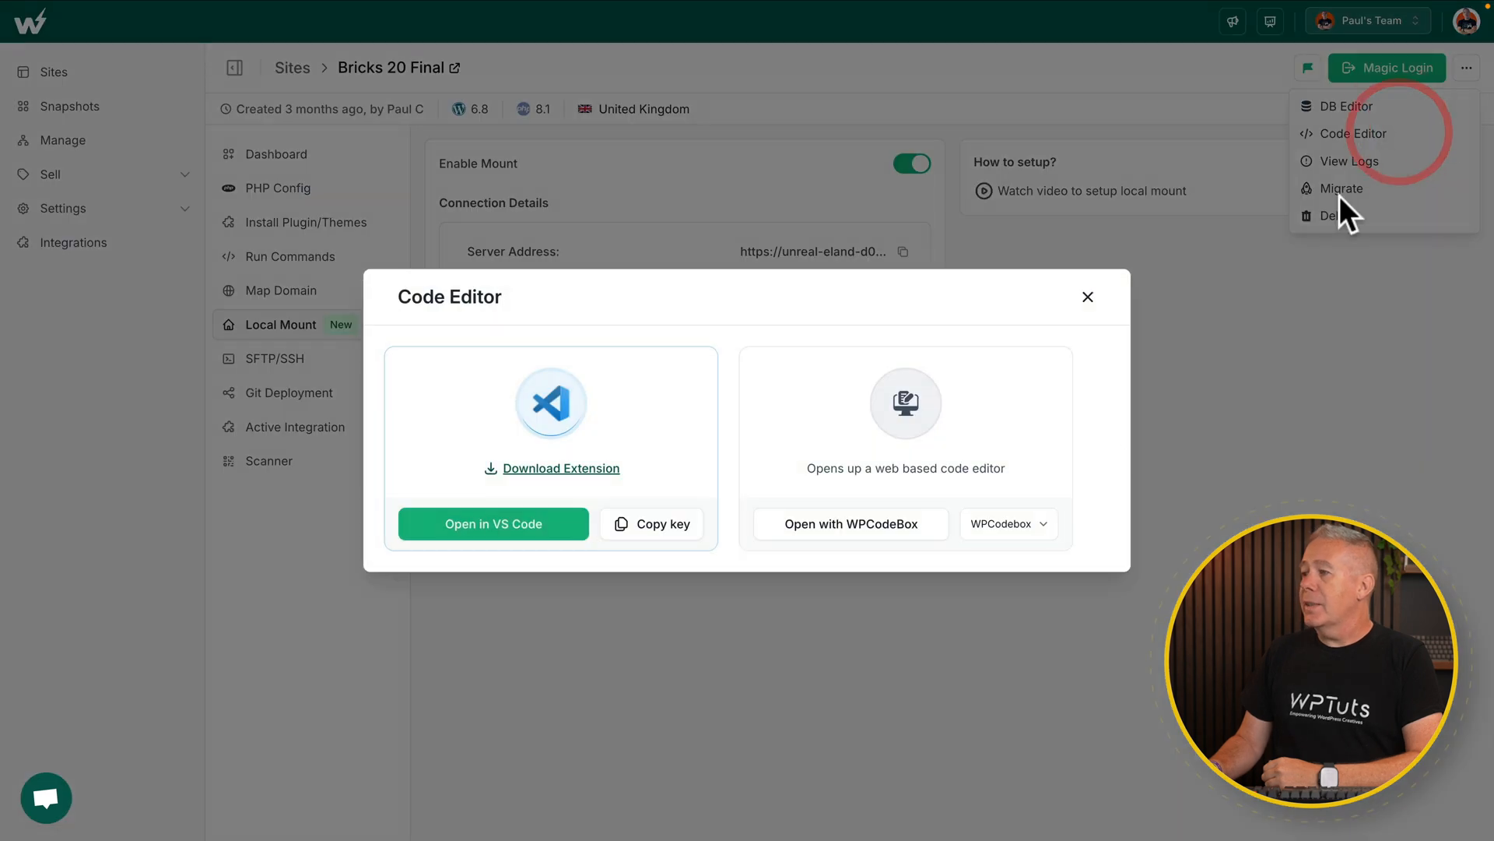
click(1009, 524)
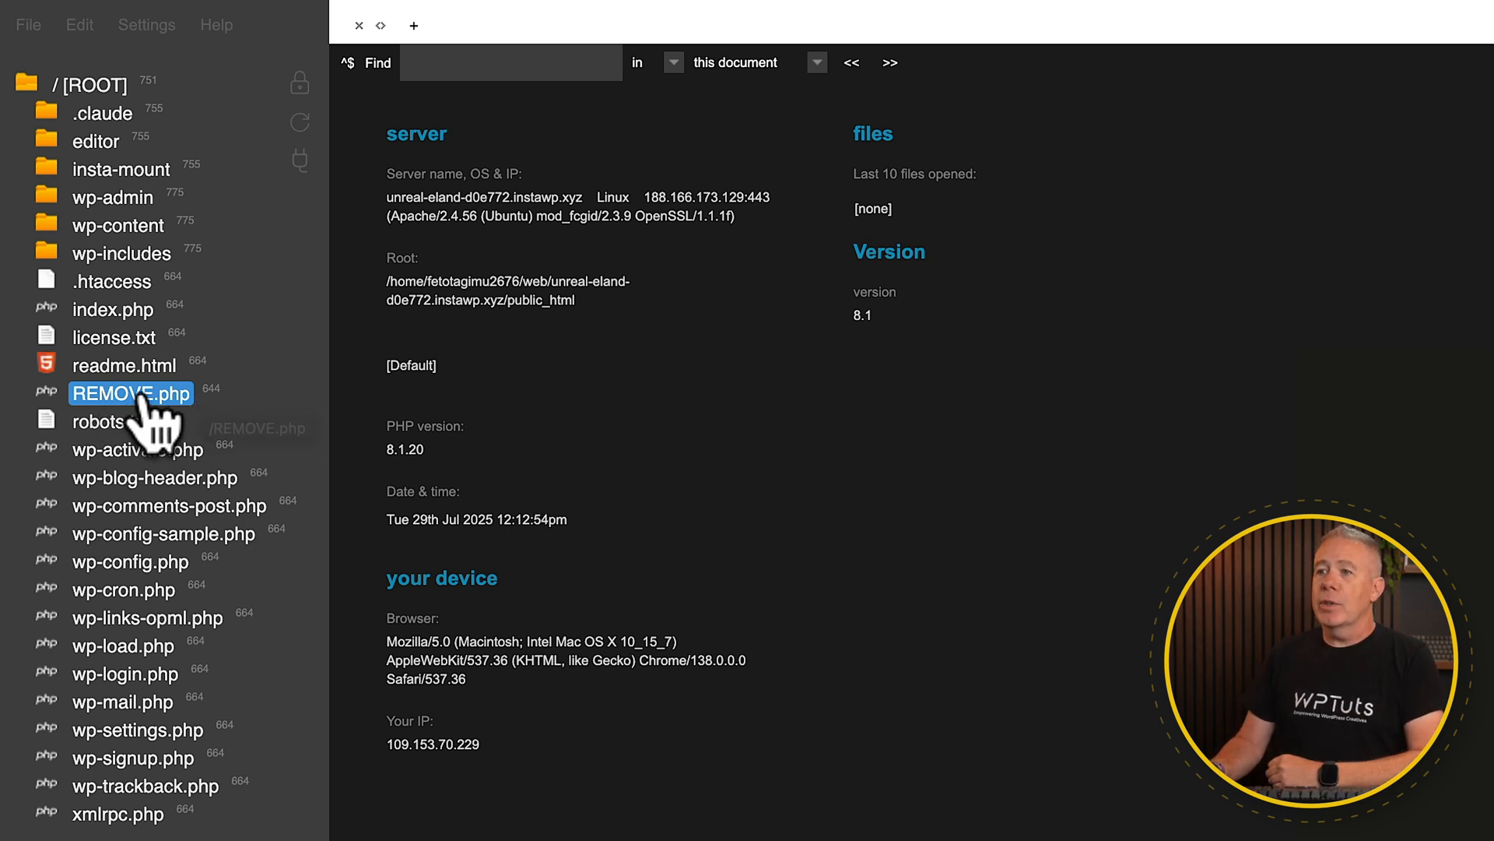
Step: Delete REMOVE.php in the InstaWP Editor and close its struck-through VS Code tab
right_click(130, 393)
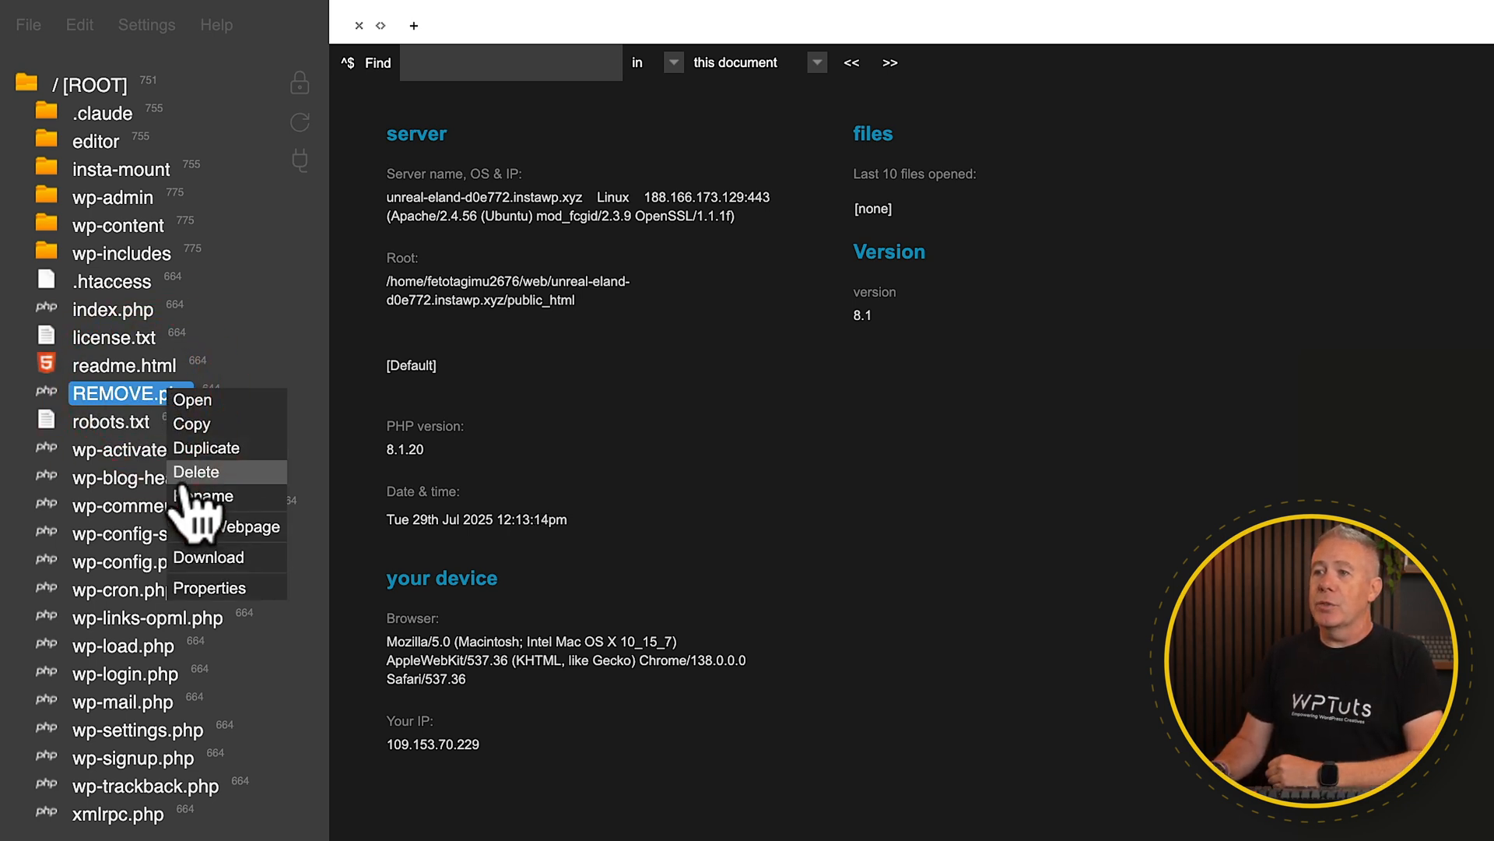
click(196, 471)
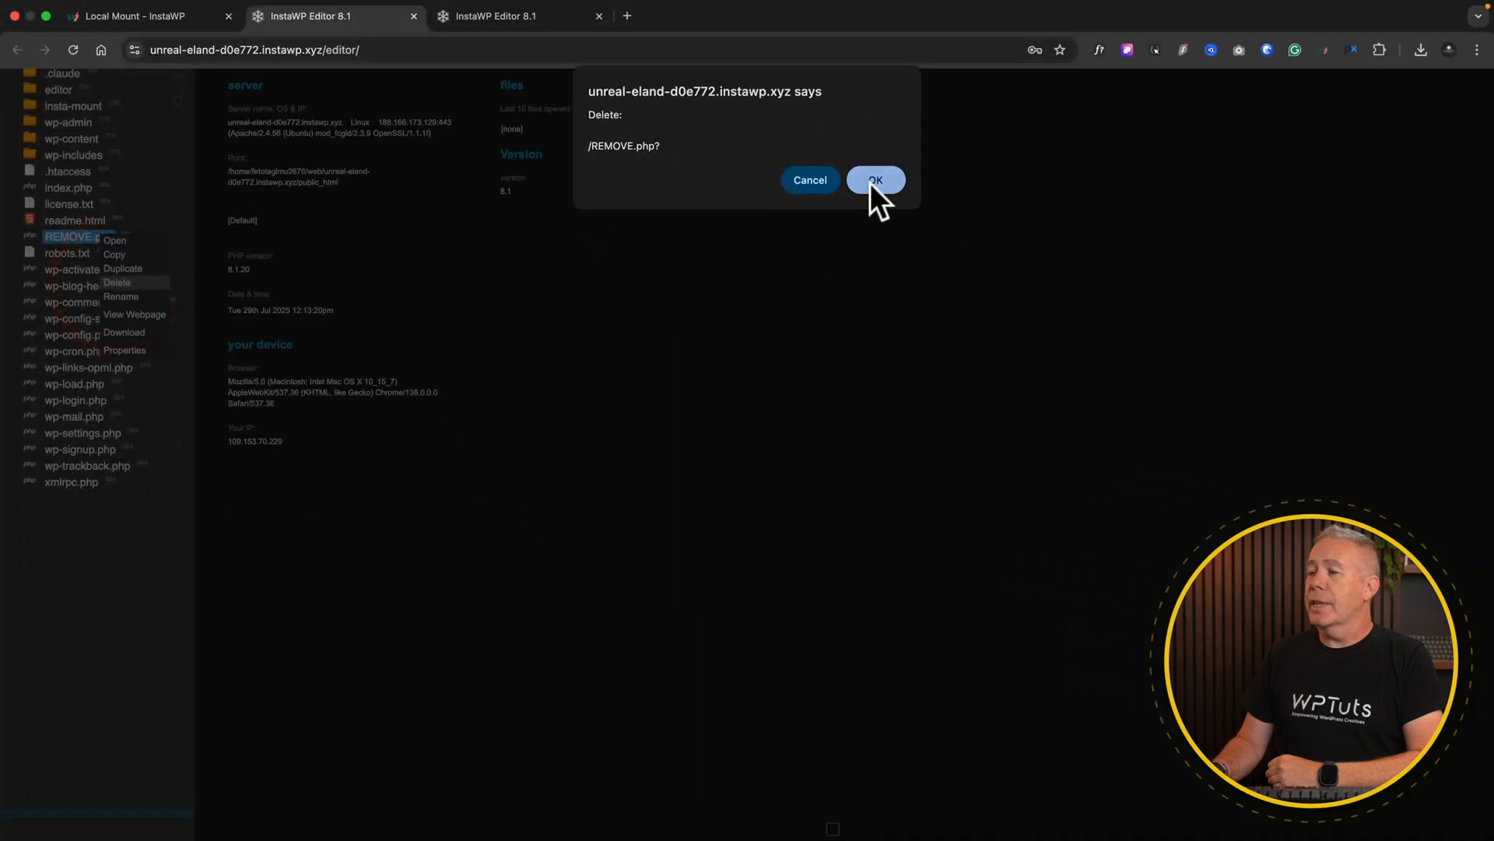
click(876, 180)
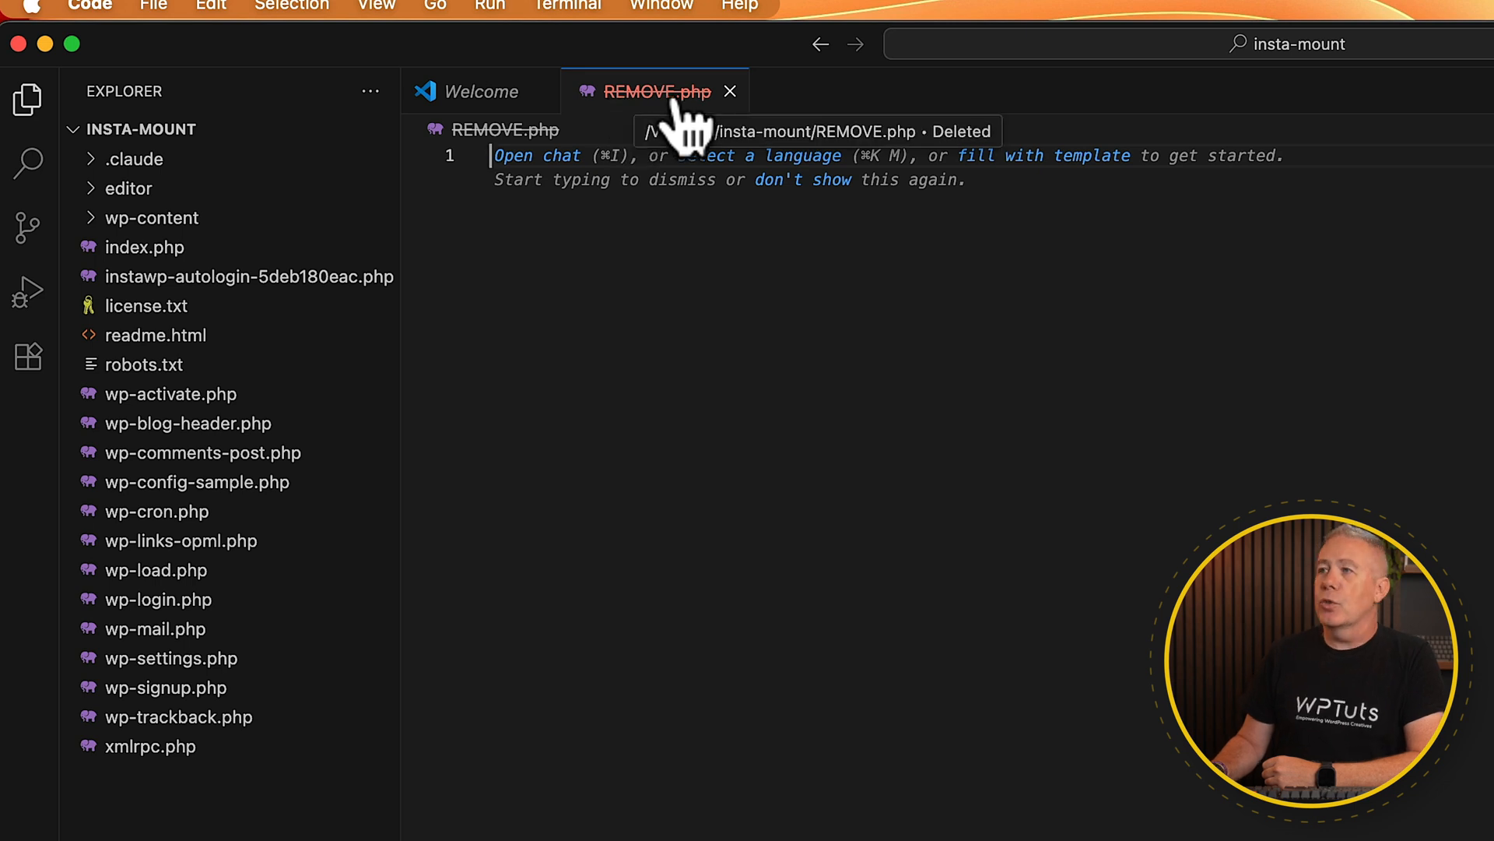
click(728, 91)
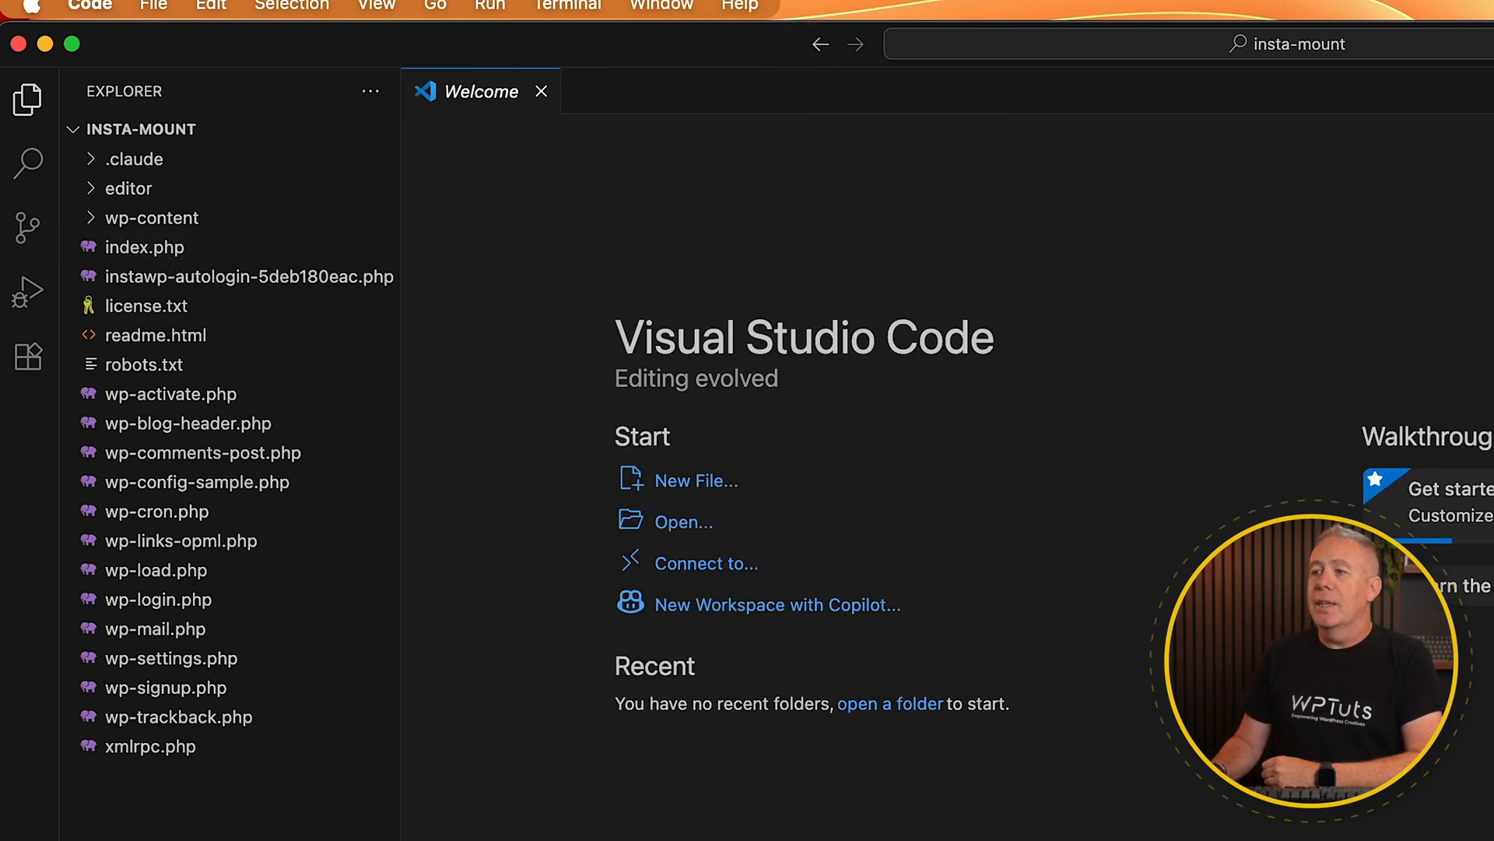